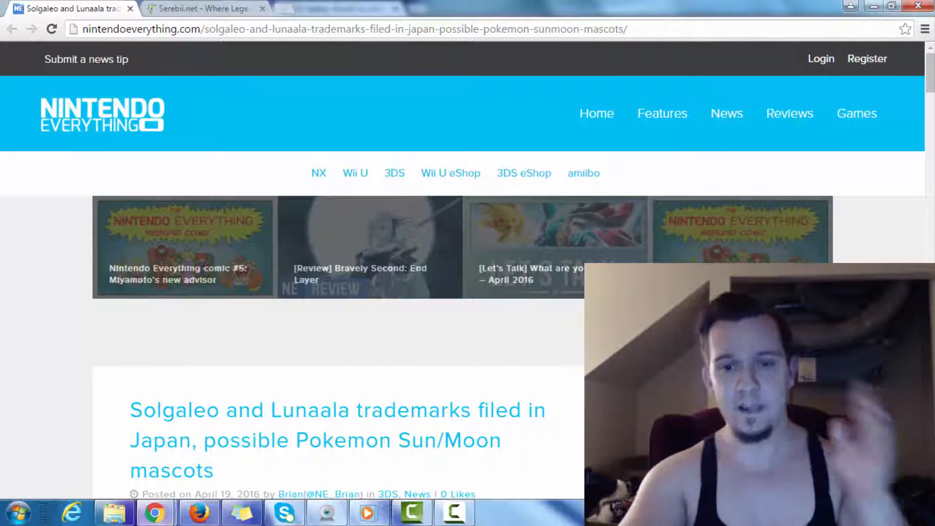
Step: Scroll the article so the Solgaleo/Lunaala headline and Pokémon Sun/Moon banner are visible
{"action": "scroll", "scroll_direction": "down", "scroll_amount": 3}
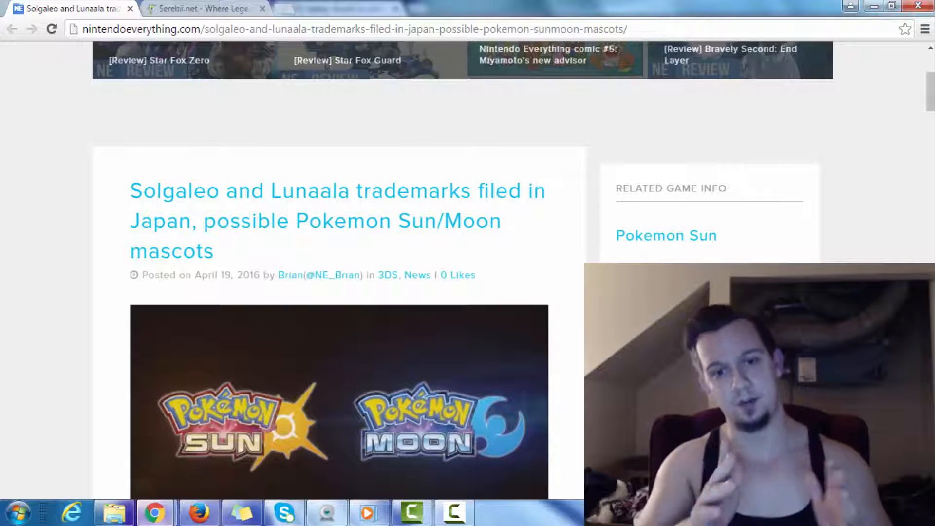
Step: Scroll to the body text showing the Solgaleo/Lunaala trademark images, Gigareki mention and source link
{"action": "scroll", "scroll_direction": "down", "scroll_amount": 3}
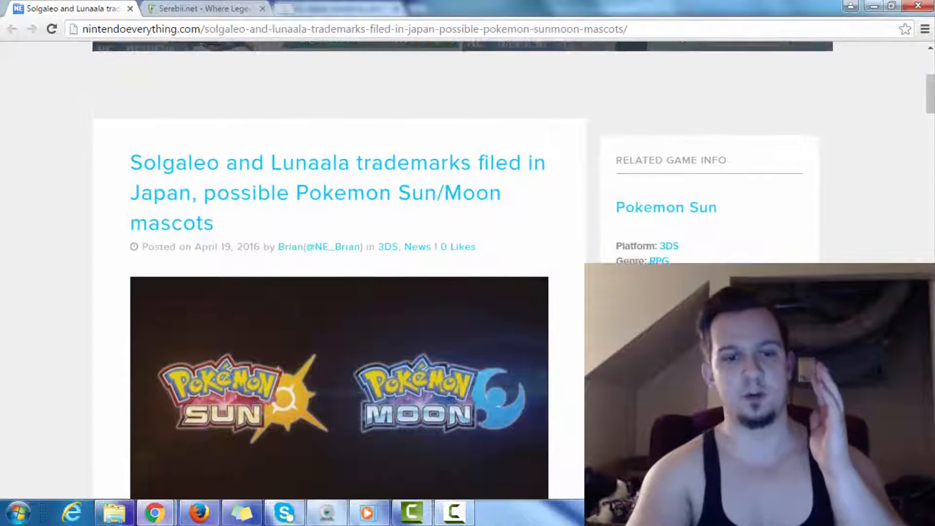
{"action": "scroll", "scroll_direction": "down", "scroll_amount": 3}
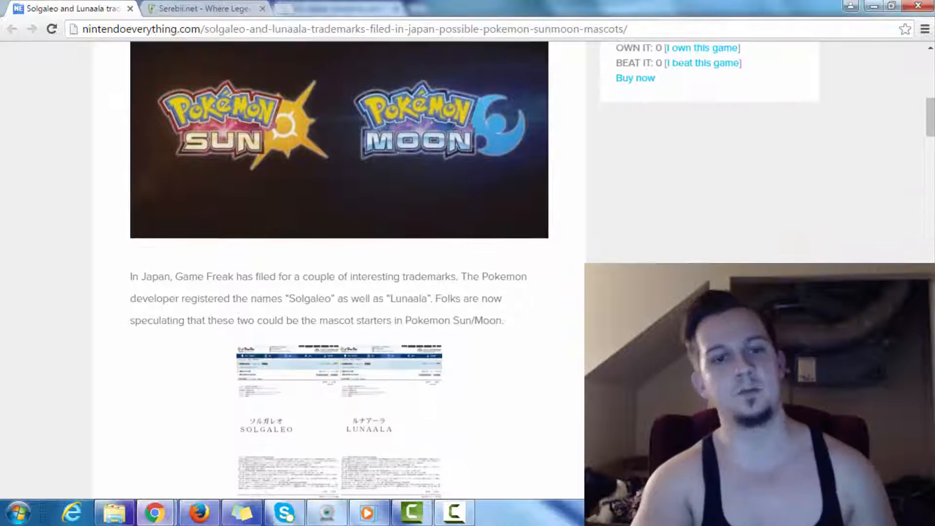
{"action": "scroll", "scroll_direction": "down", "scroll_amount": 3}
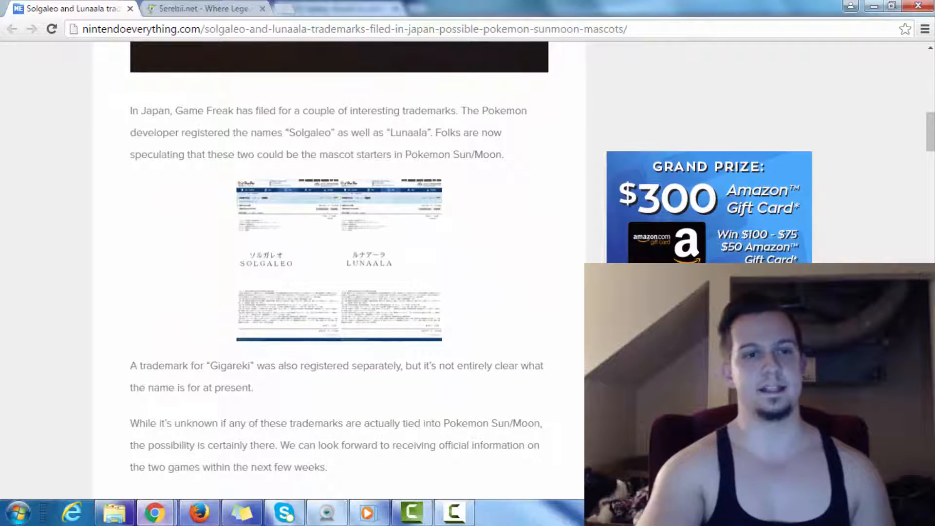
{"action": "scroll", "scroll_direction": "down", "scroll_amount": 3}
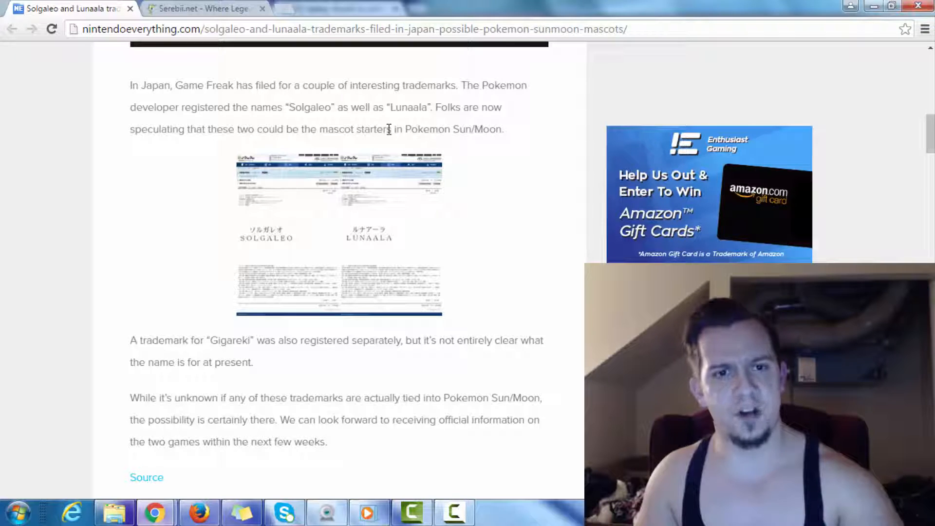
{"action": "double_click", "coordinate": [373, 128]}
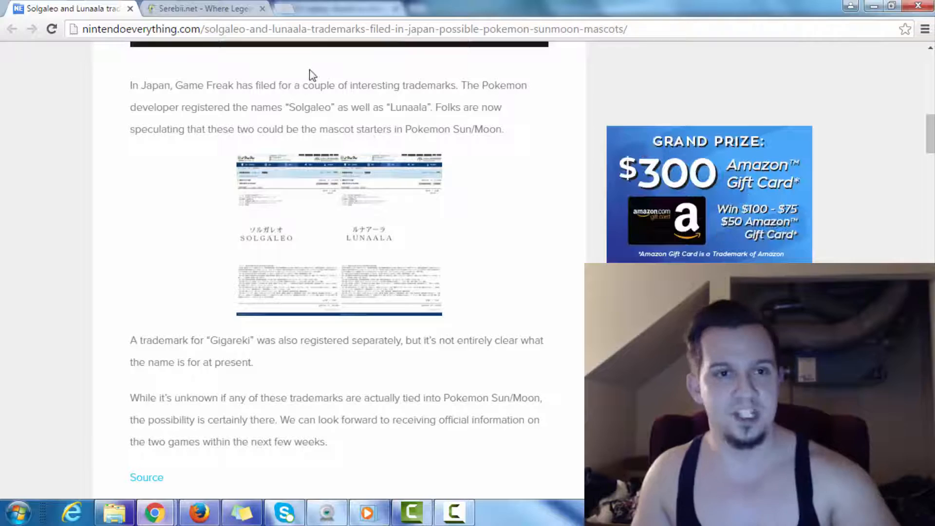
{"action": "left_click", "coordinate": [202, 9]}
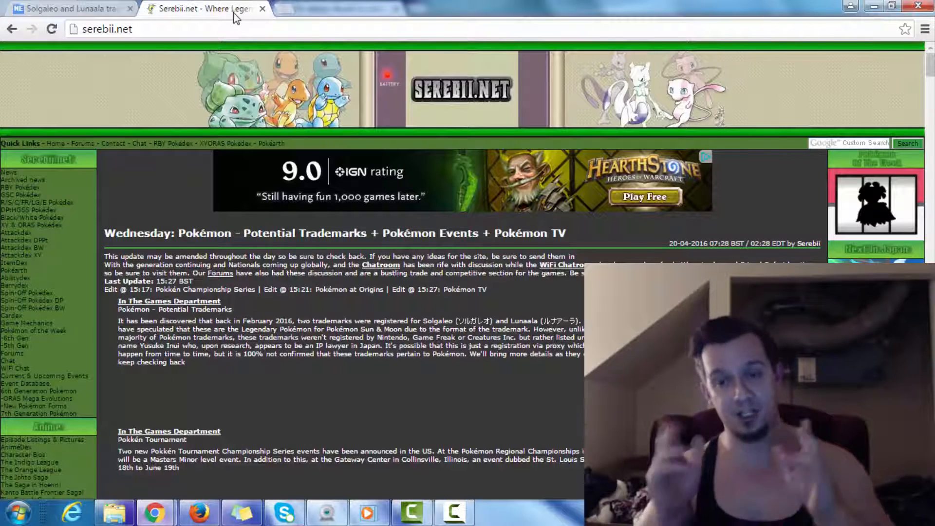
{"action": "mouse_move", "coordinate": [348, 401]}
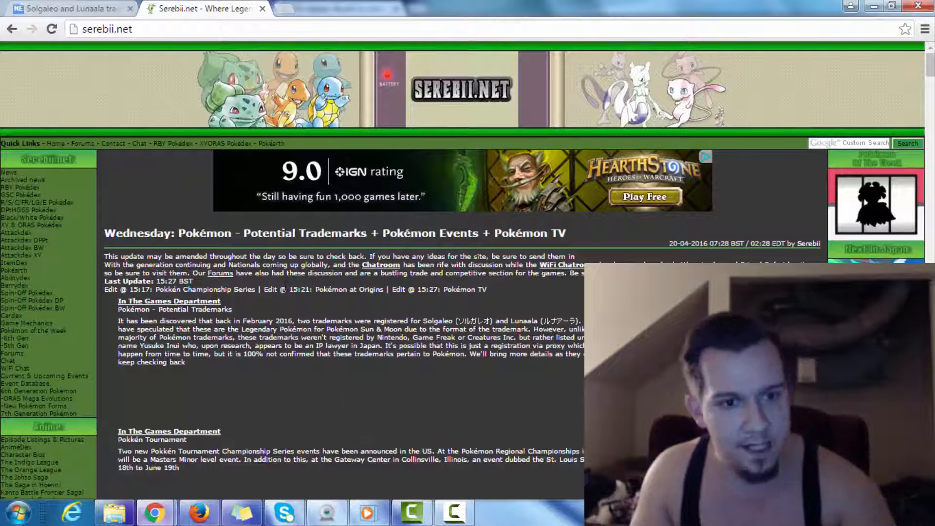
{"action": "mouse_move", "coordinate": [339, 373]}
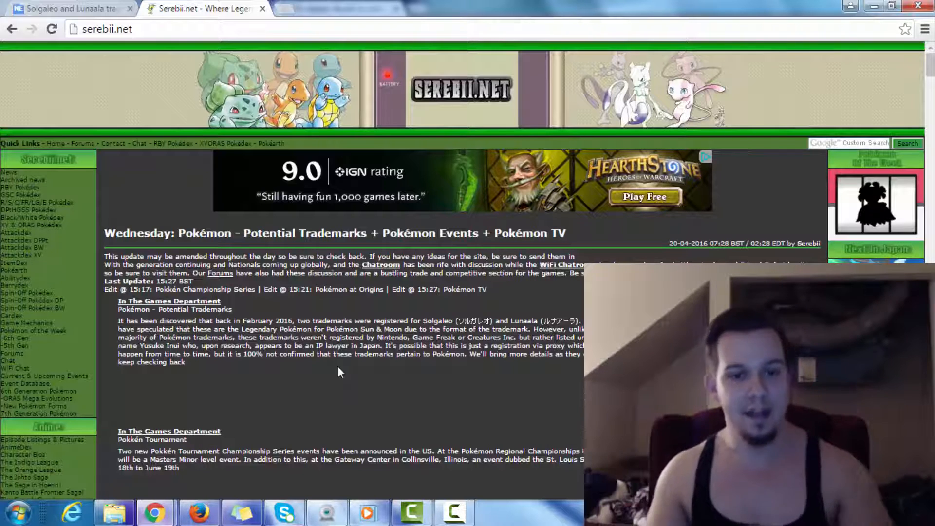
{"action": "mouse_move", "coordinate": [90, 14]}
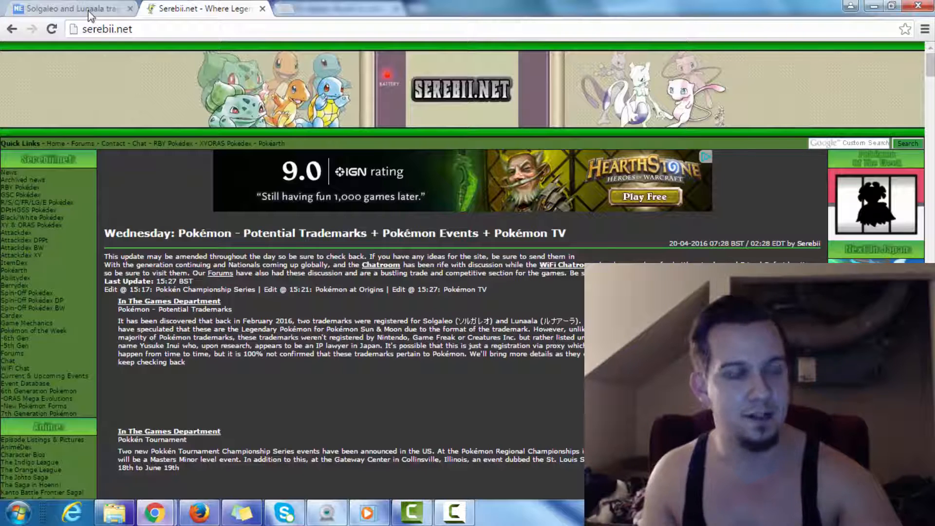
{"action": "left_click", "coordinate": [65, 9]}
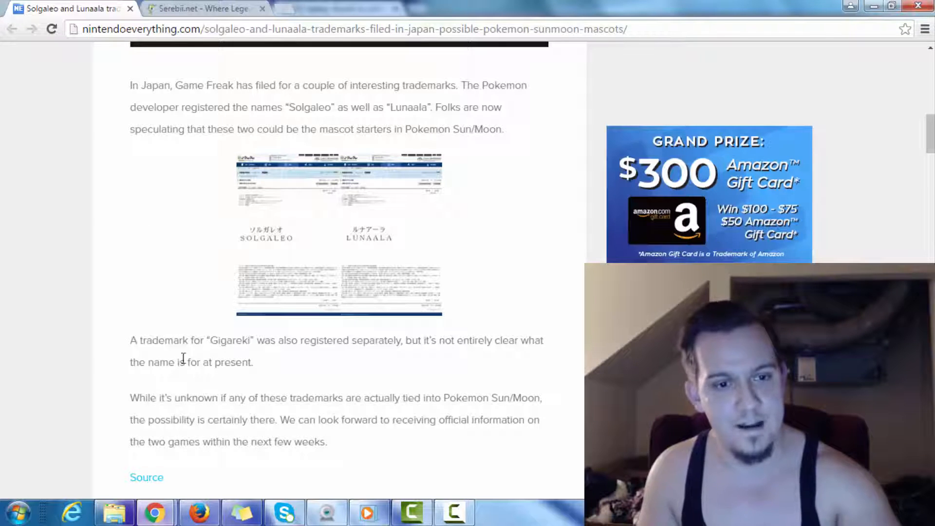
{"action": "mouse_move", "coordinate": [276, 370]}
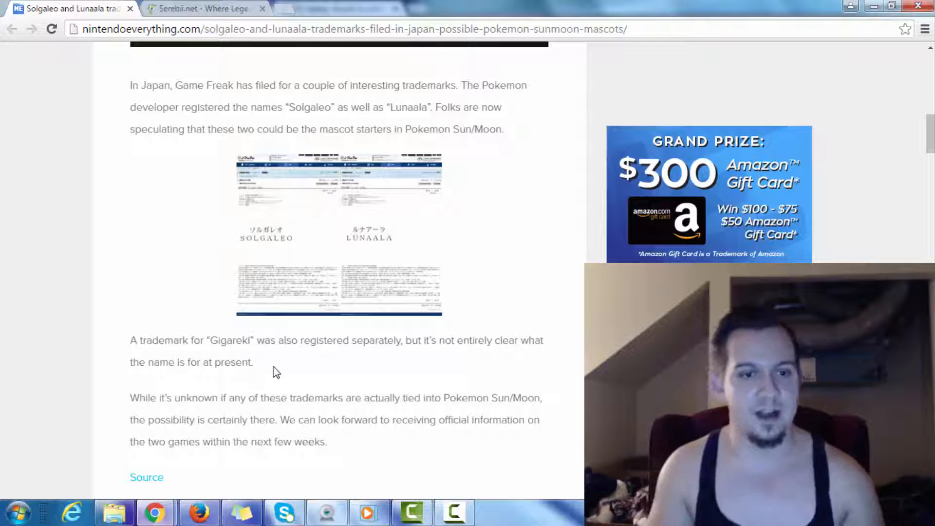